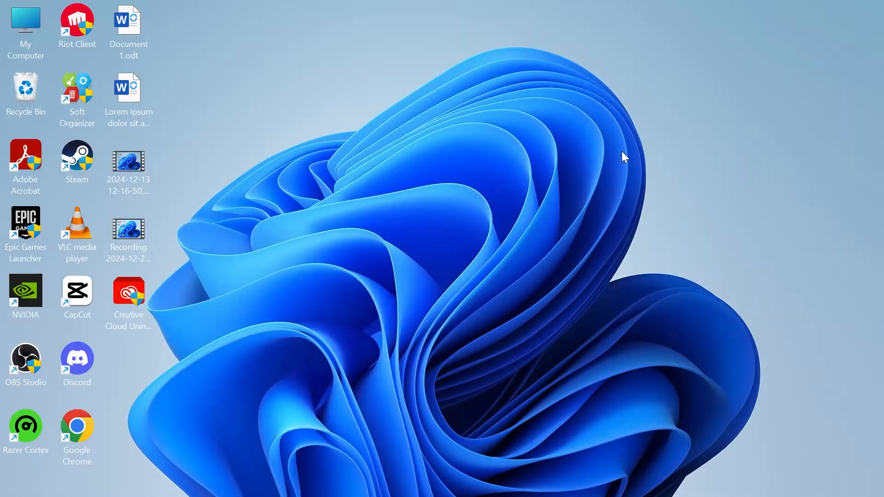
mouse_move(416, 120)
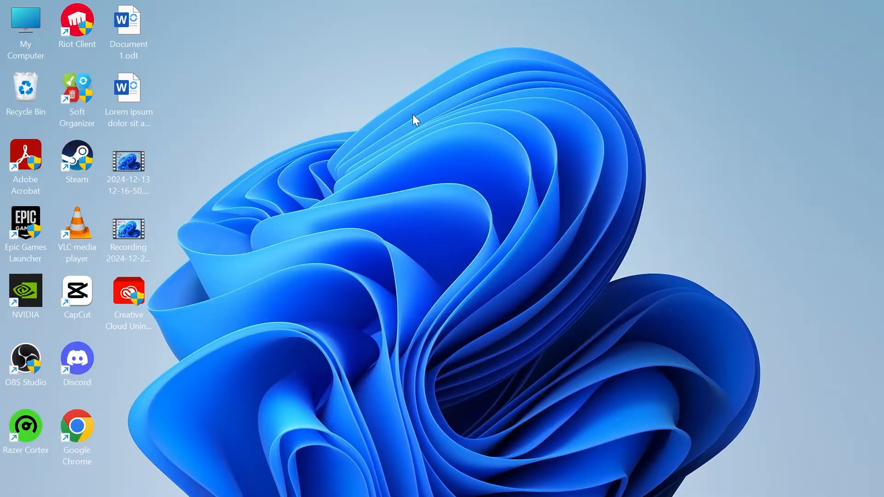
Search the Start menu for 'control Panel' to launch Control Panel
type("control Panel")
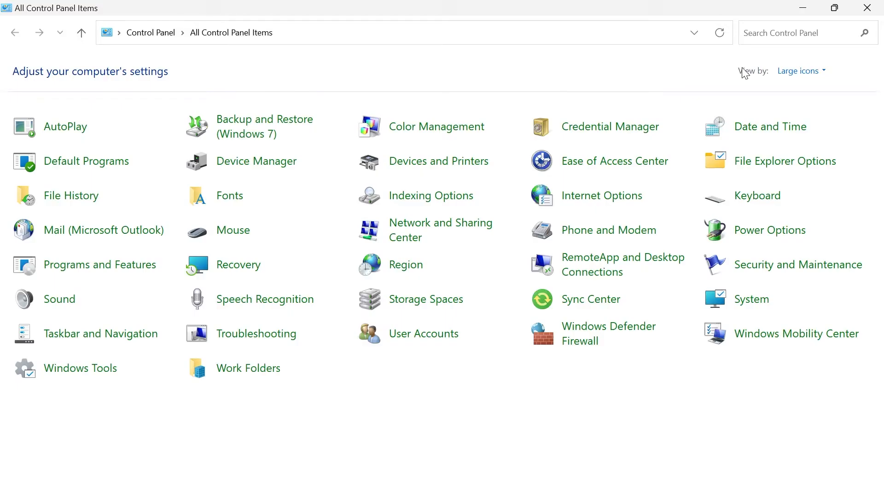
Open Sound and locate Speakers (Realtek(R) Audio) in the Playback device list
left_click(800, 71)
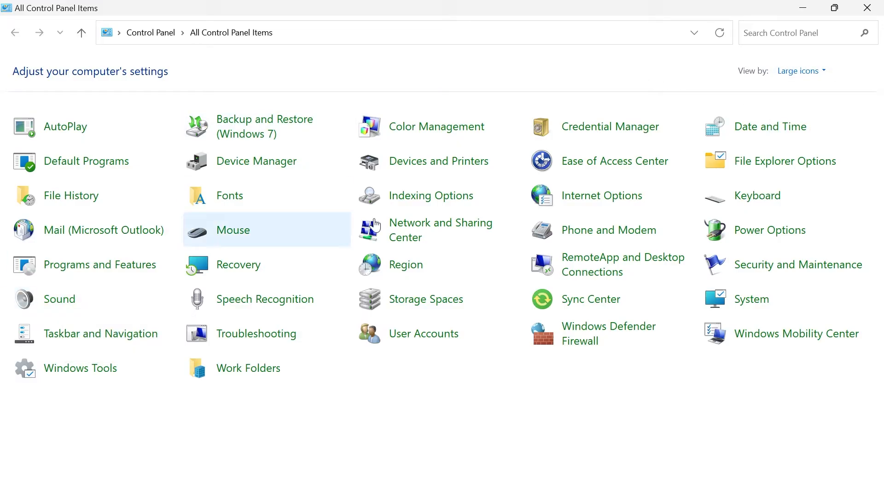
left_click(59, 299)
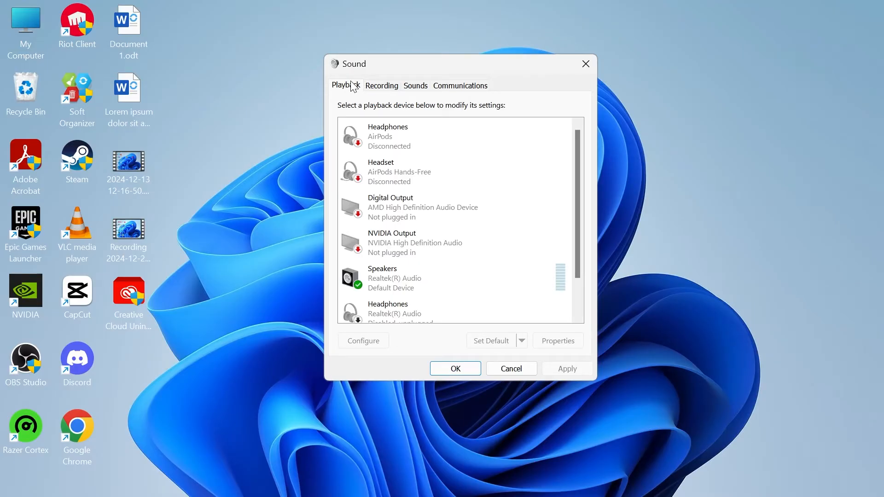
scroll("down", 3)
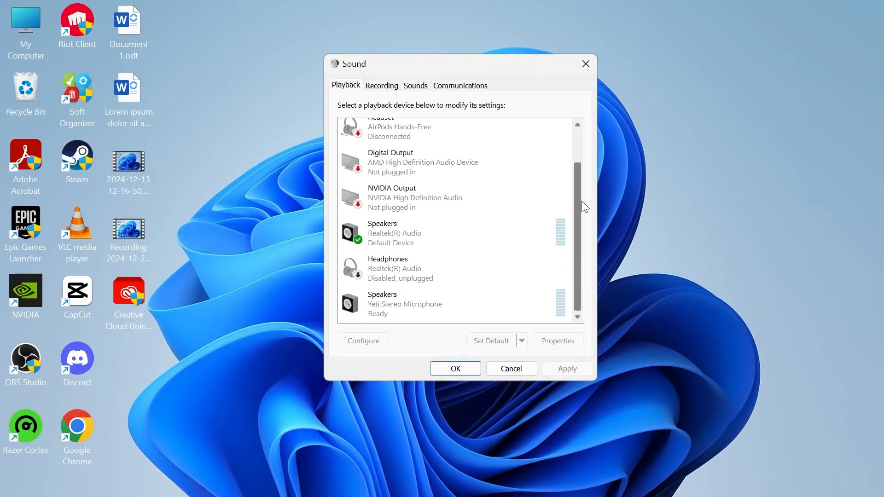
mouse_move(576, 190)
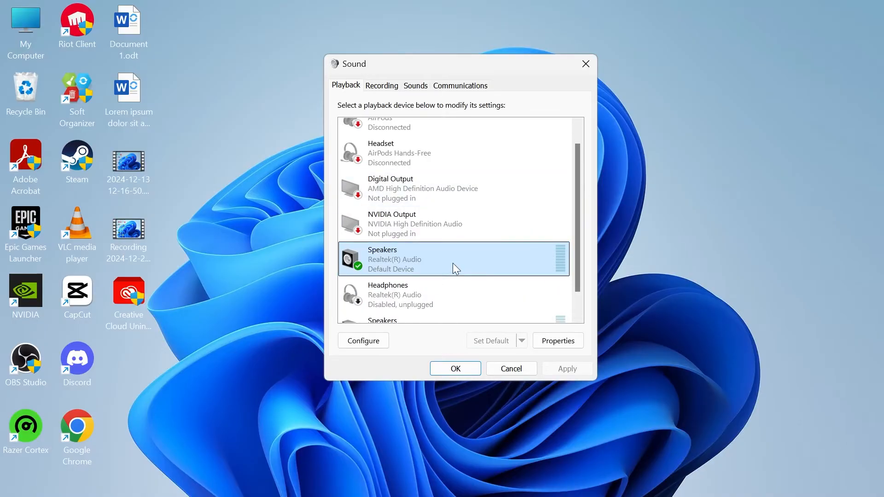
mouse_move(393, 260)
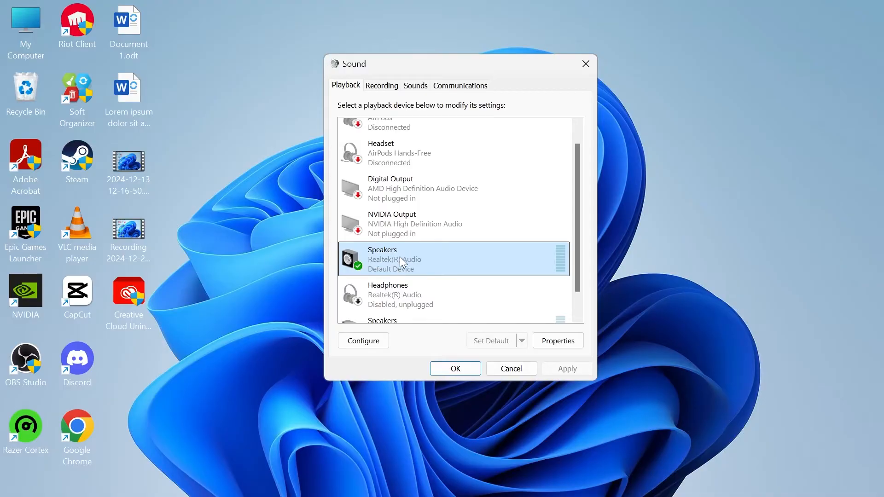
mouse_move(399, 262)
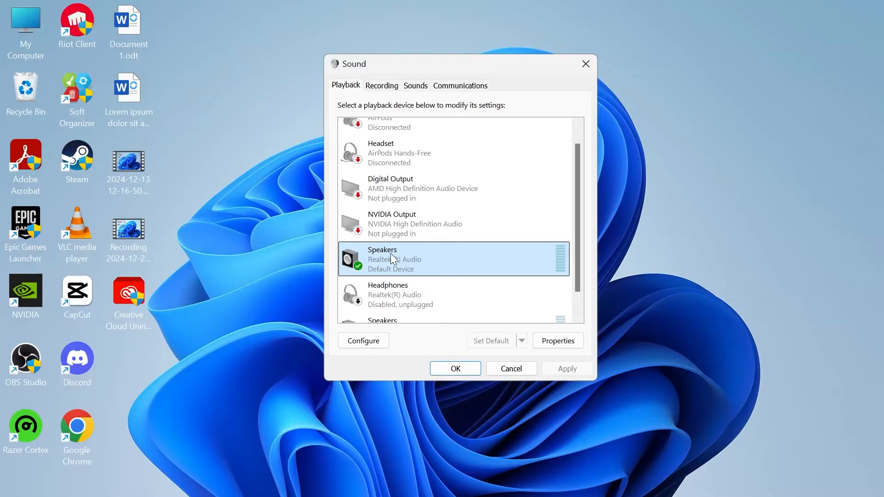
mouse_move(502, 342)
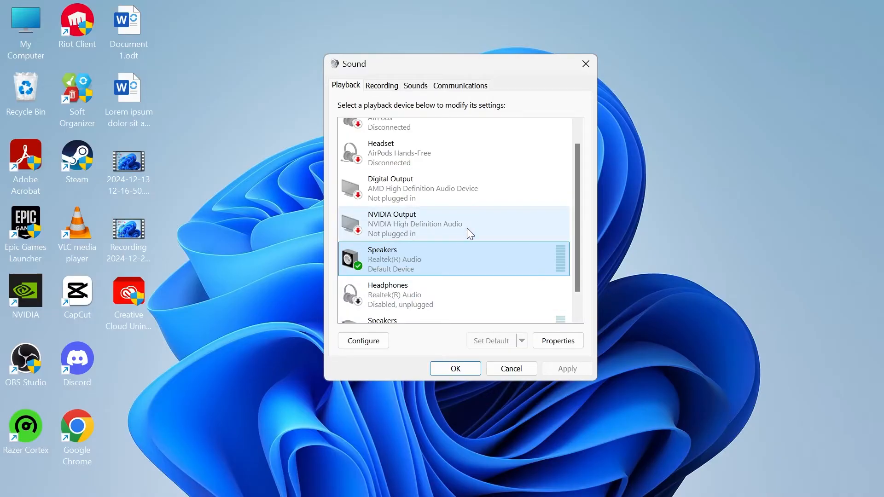
scroll("up", 3)
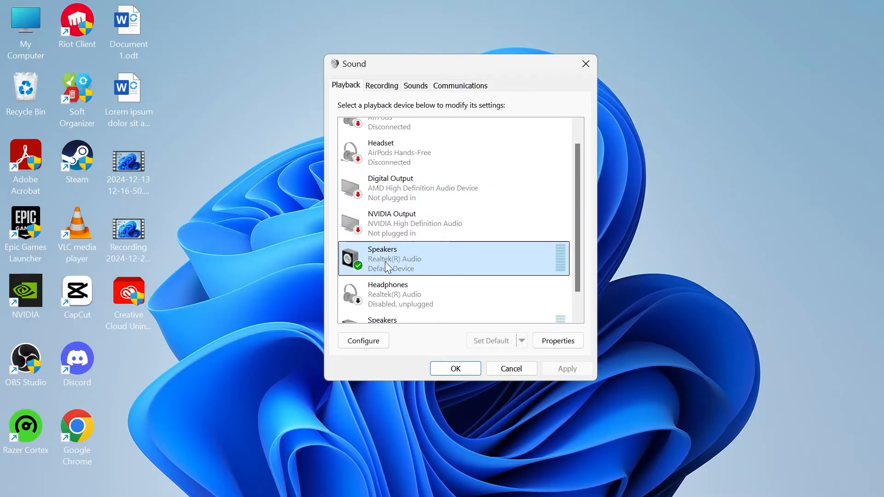
Open the Speakers properties, check Levels, then view Advanced with Default Format 16 bit, 48000 Hz
right_click(396, 258)
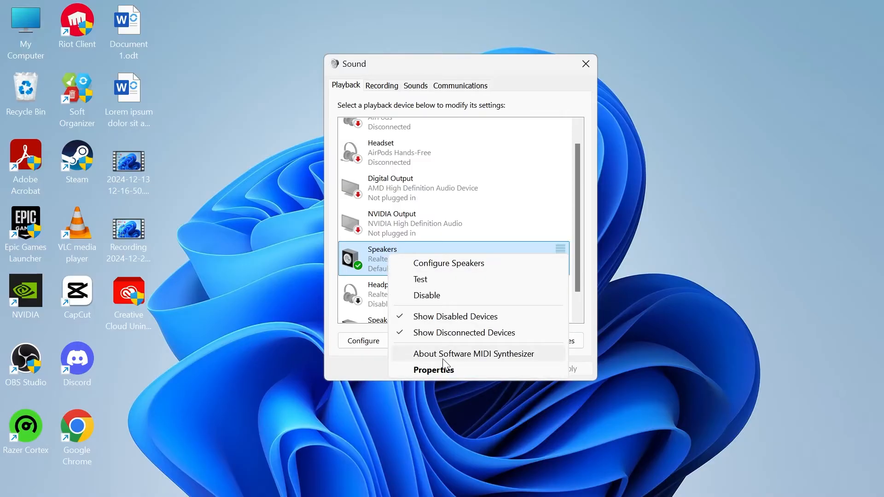
left_click(433, 369)
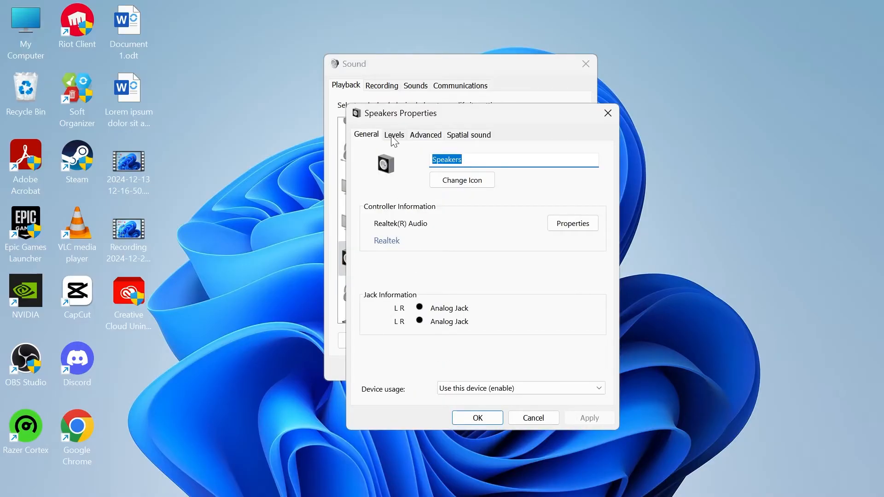
left_click(393, 135)
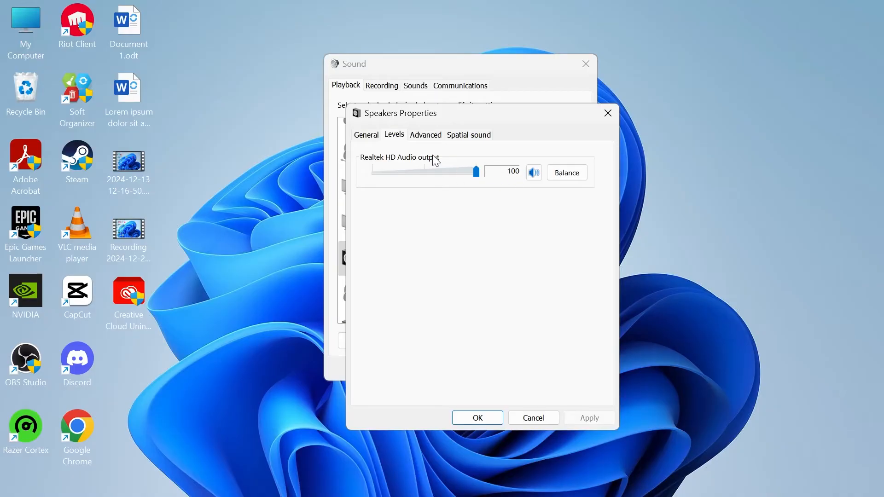
left_click(425, 135)
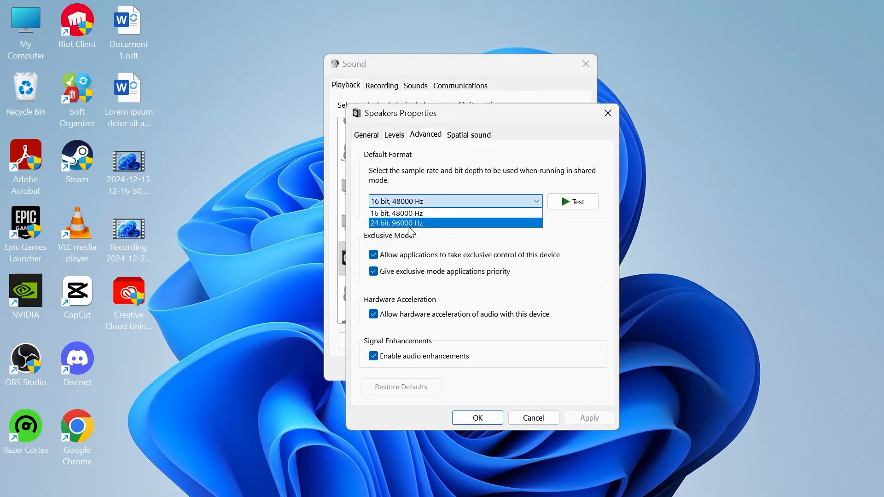
mouse_move(411, 225)
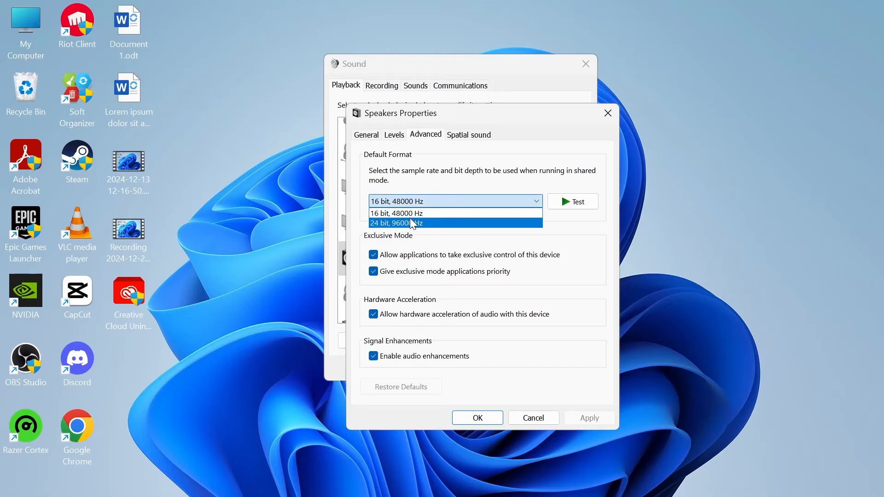
mouse_move(396, 213)
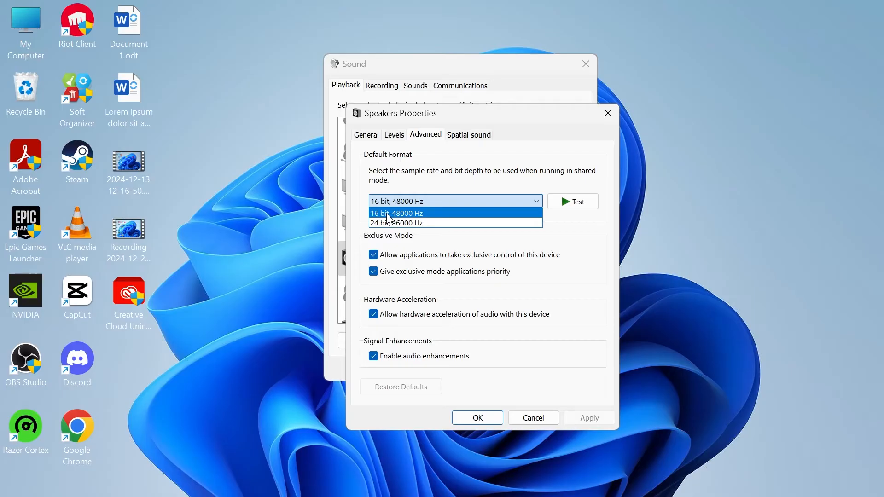
mouse_move(398, 223)
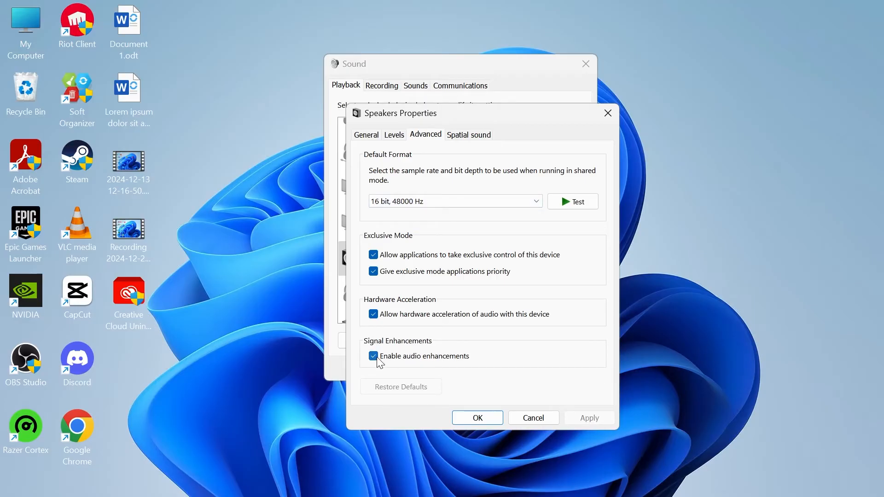
mouse_move(448, 368)
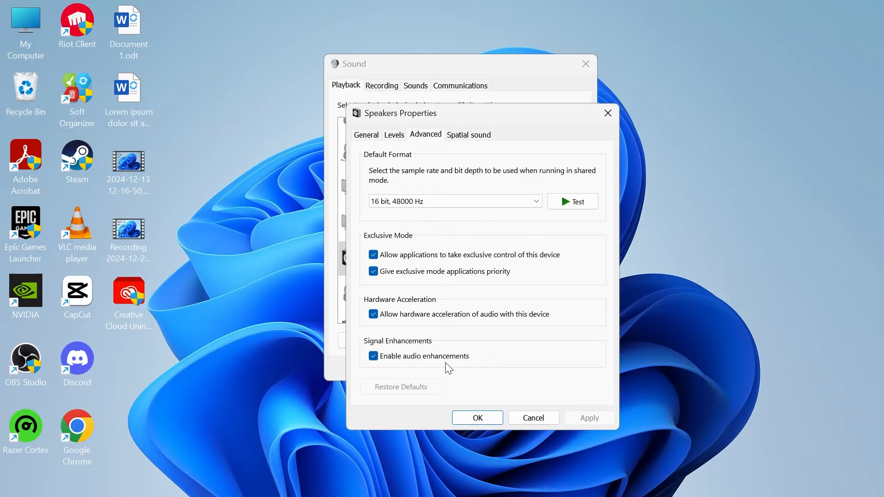
Confirm the Speakers properties and Sound dialog with OK, keeping 16 bit, 48000 Hz
left_click(373, 356)
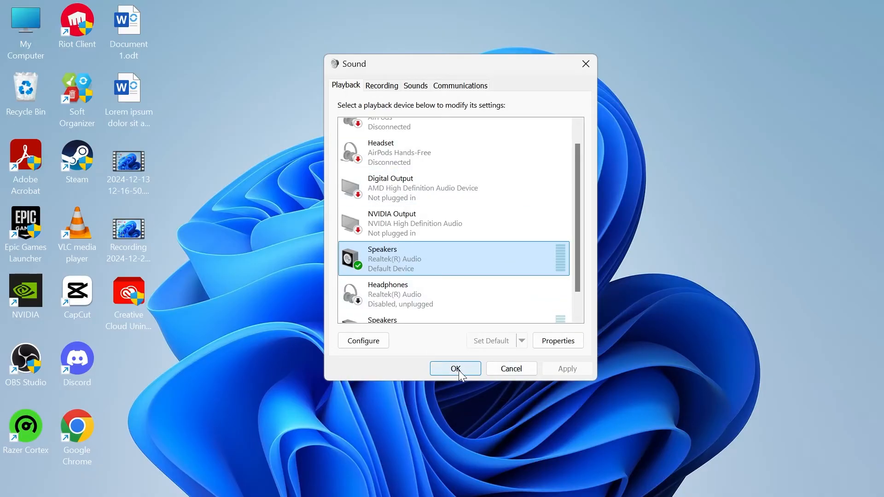
left_click(455, 368)
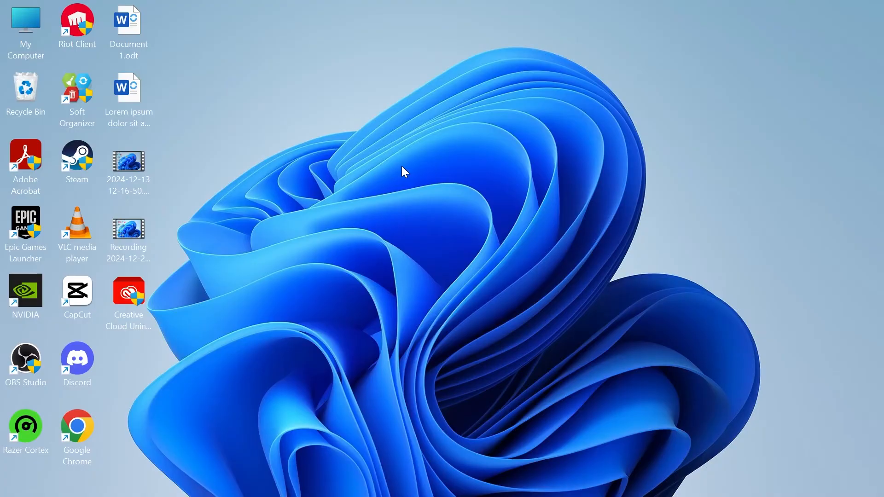
Launch Device Manager, expand Sound, video and game controllers and select Realtek(R) Audio
type("device Manager")
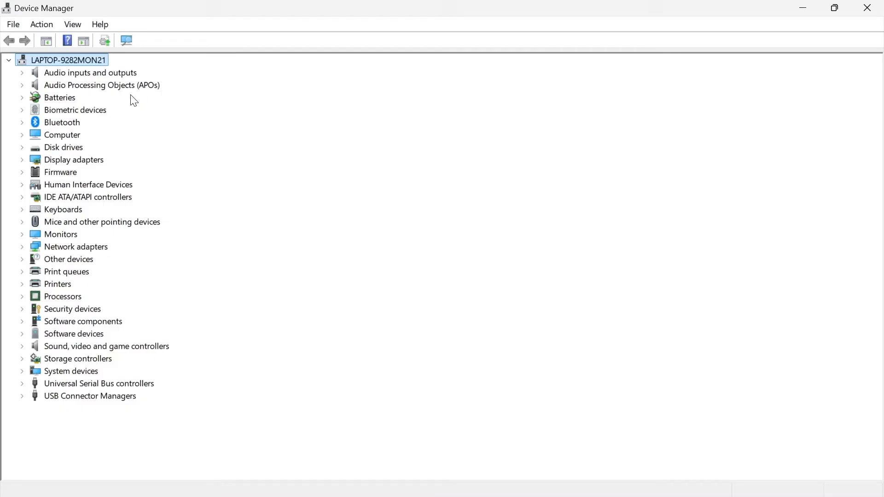
mouse_move(24, 349)
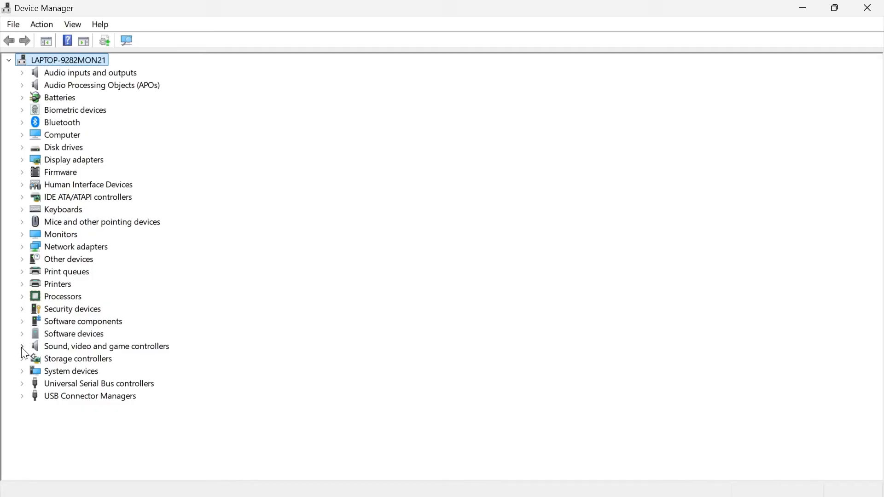
left_click(22, 346)
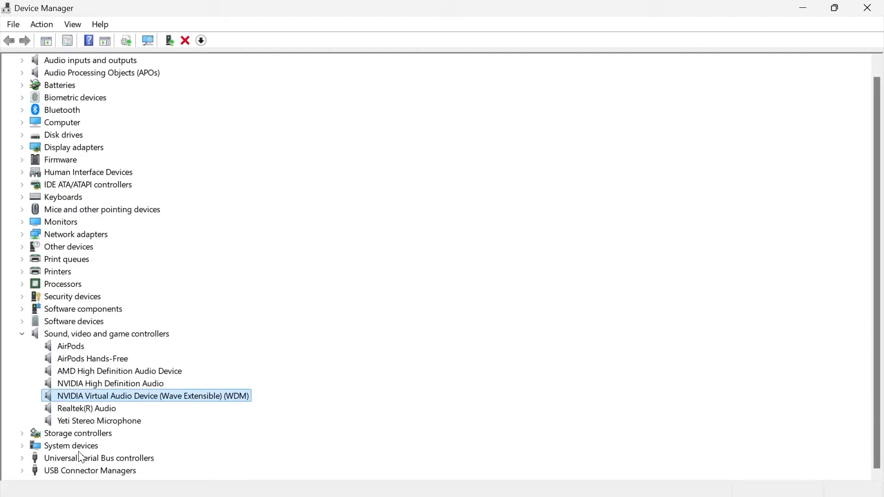
left_click(86, 408)
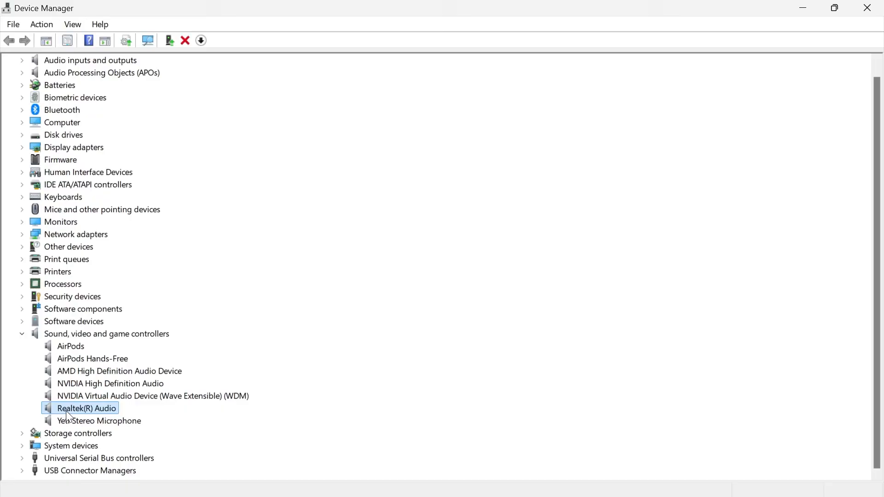
mouse_move(93, 412)
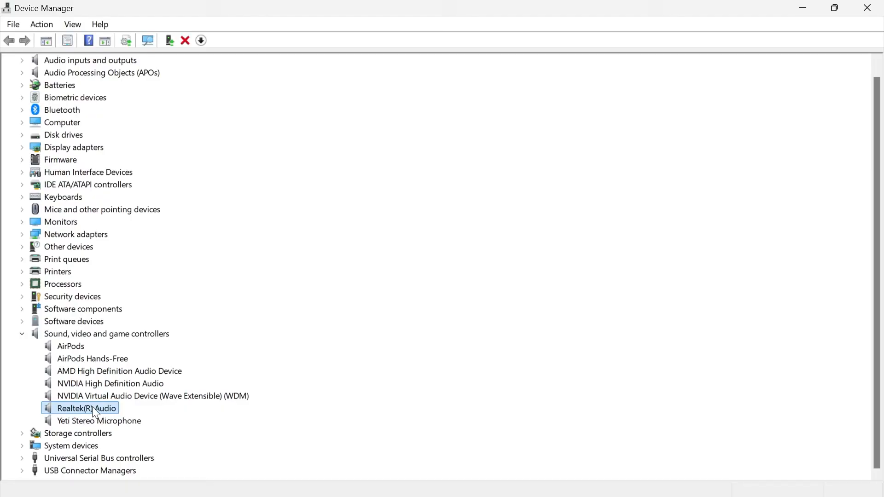
From Realtek(R) Audio properties start Update Driver and choose to browse for a driver manually
right_click(87, 408)
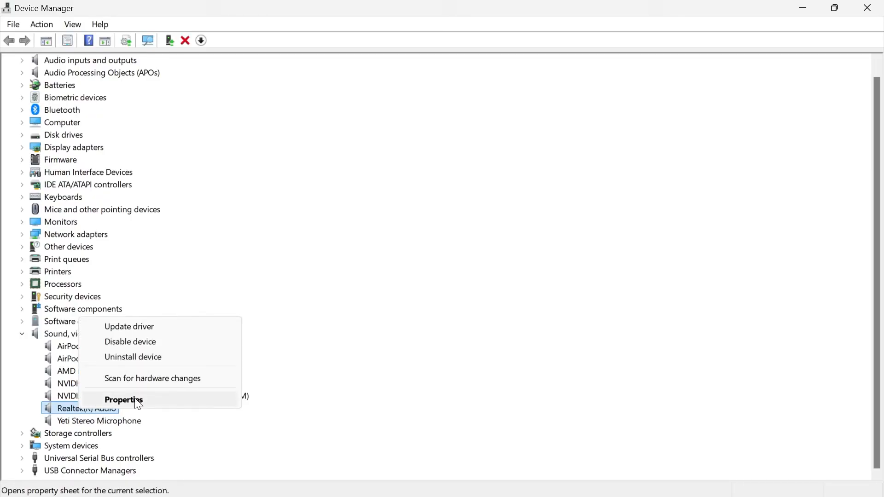
left_click(124, 400)
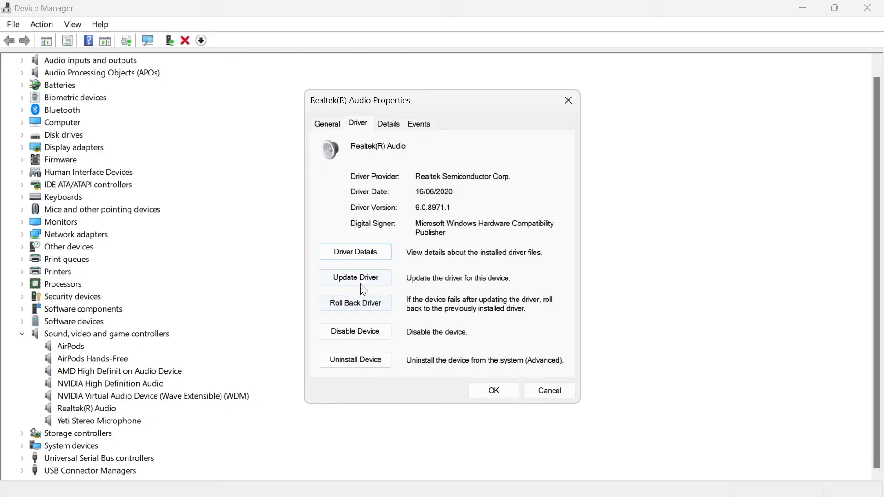
left_click(356, 278)
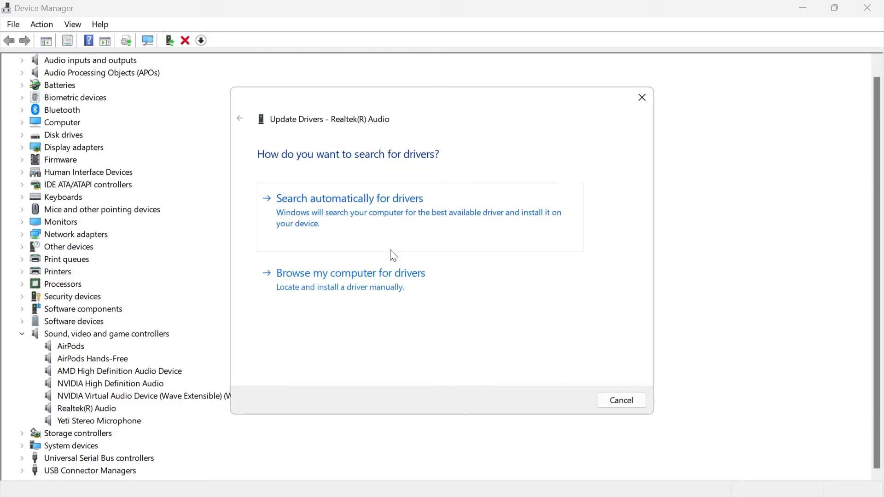
left_click(350, 273)
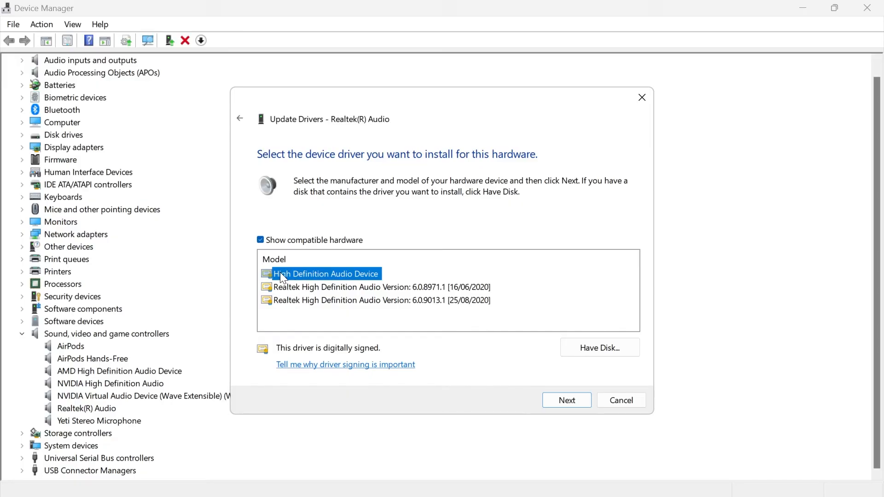
mouse_move(365, 277)
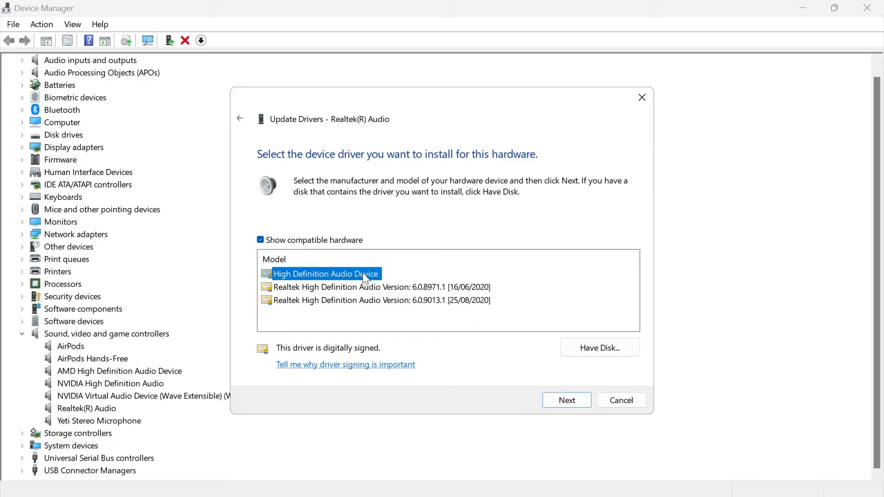
mouse_move(286, 243)
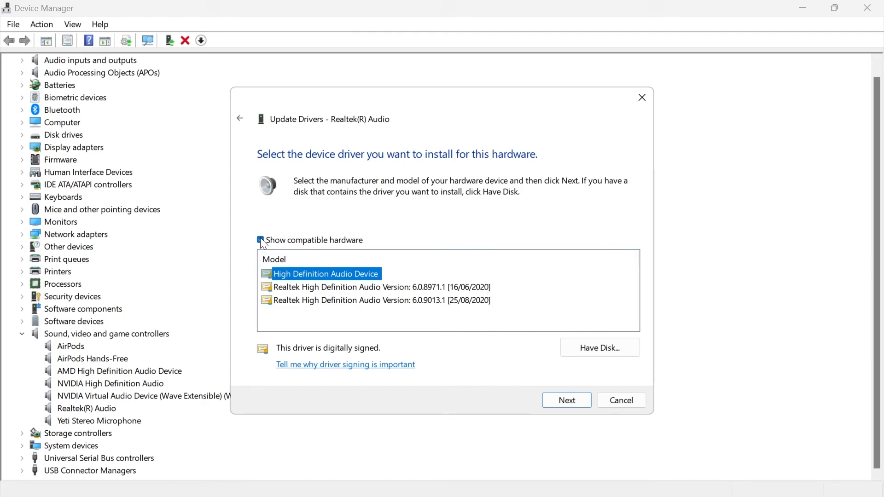
Untick Show compatible hardware, install Microsoft's High Definition Audio Device driver and answer the warning
left_click(261, 240)
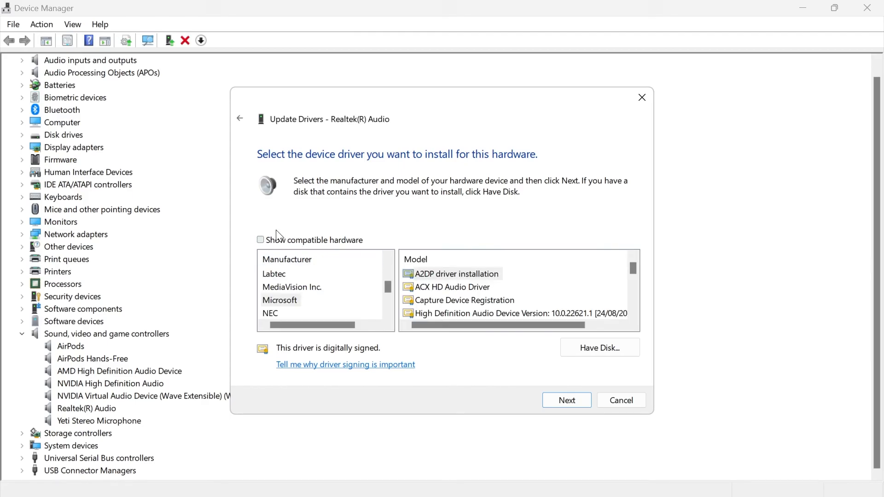
left_click(280, 300)
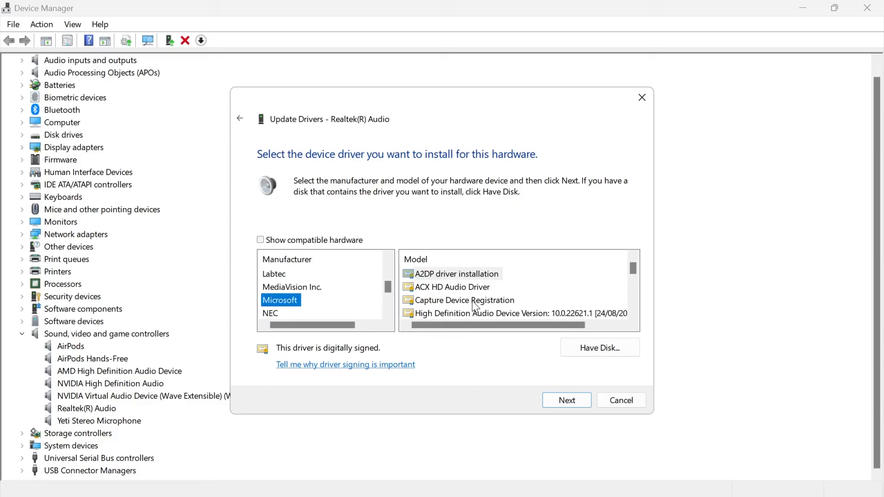
left_click(519, 300)
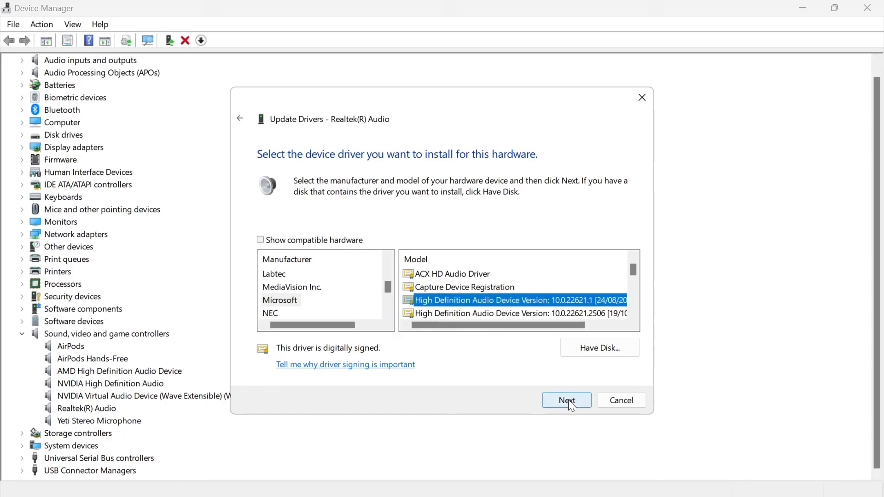
left_click(567, 401)
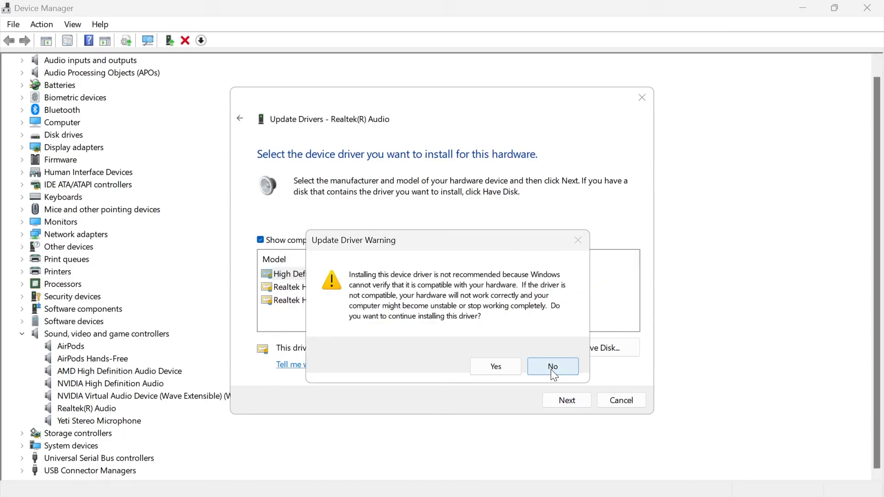
left_click(552, 367)
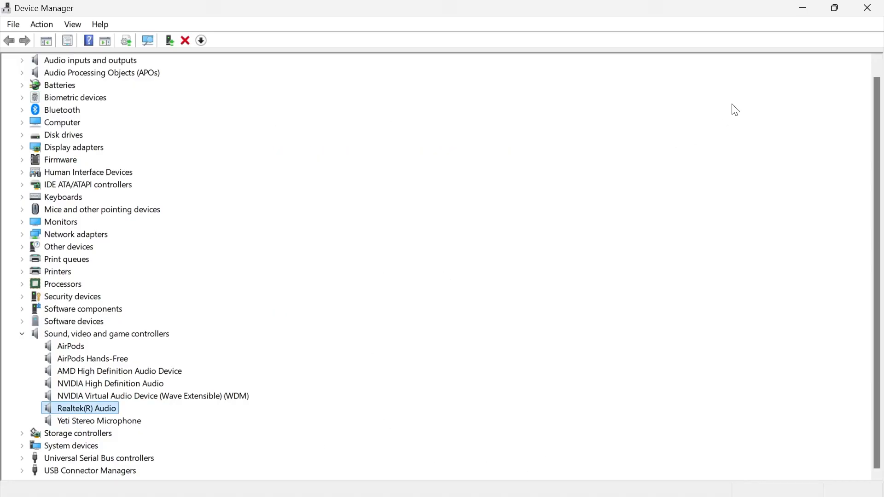